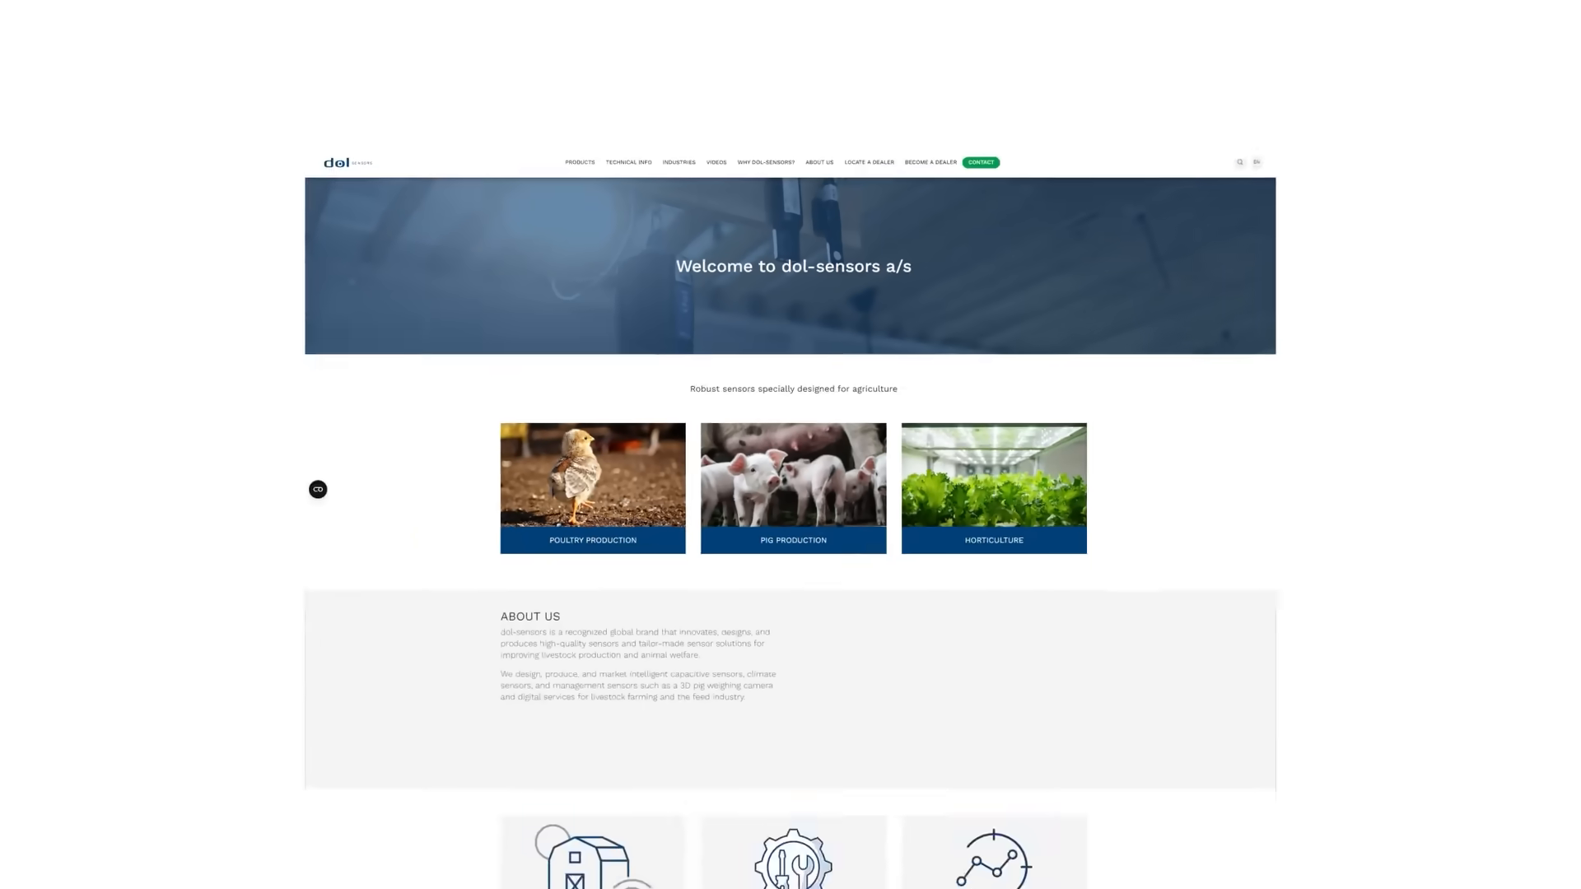
# - Navigate to the Technical Info documentation page from the top navigation bar
pyautogui.click(553, 99)
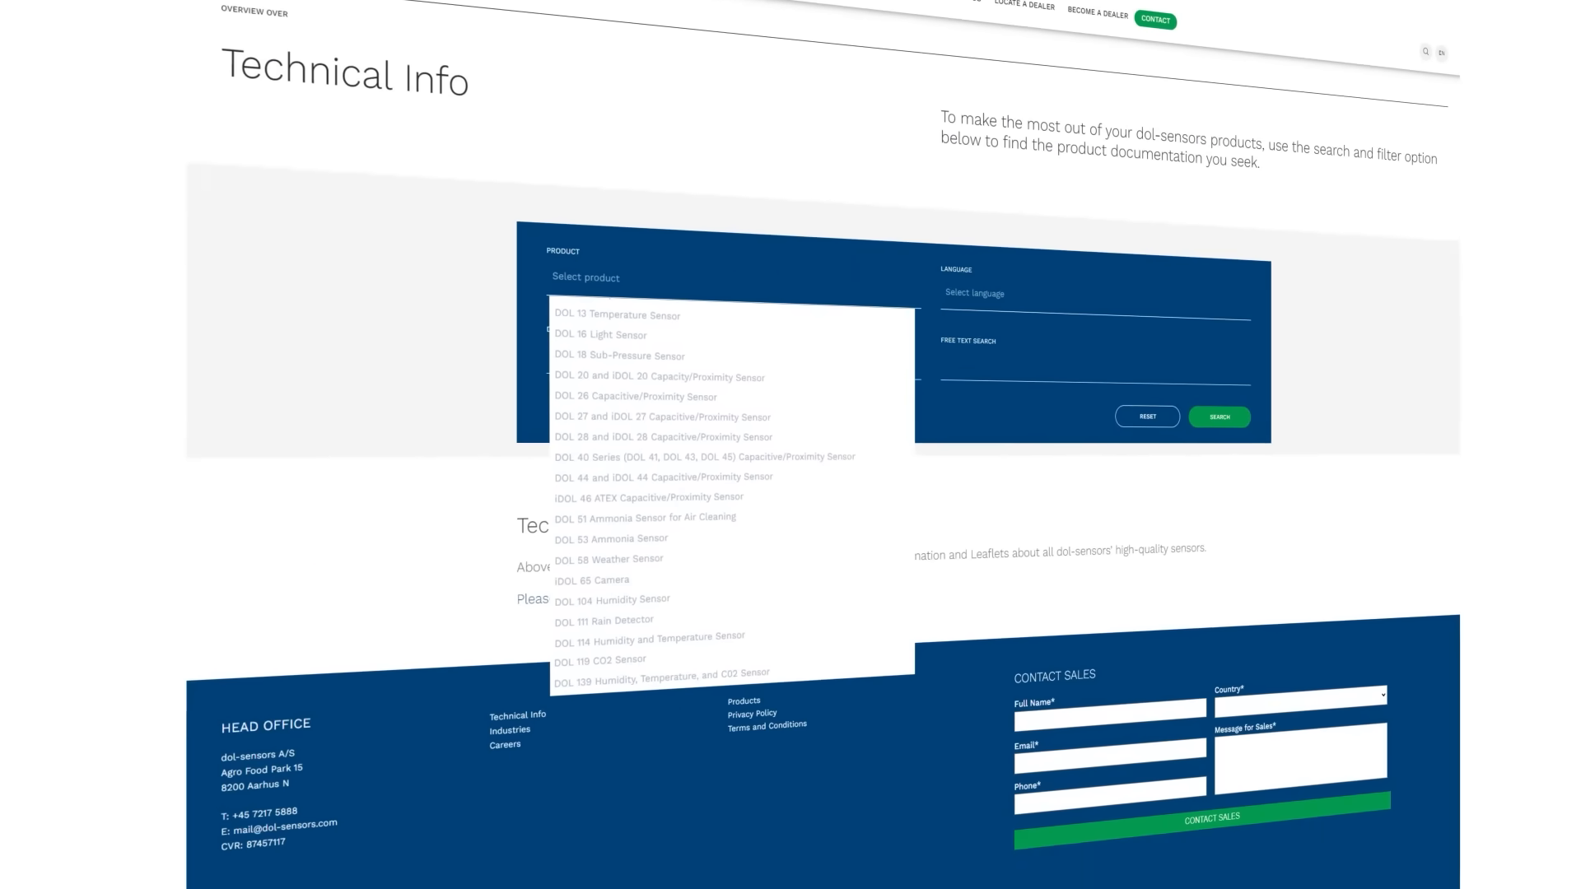
# - Select IDOL 46 ATEX Capacitive/Proximity Sensor as product, keeping Technical User Guide as document type
pyautogui.click(648, 498)
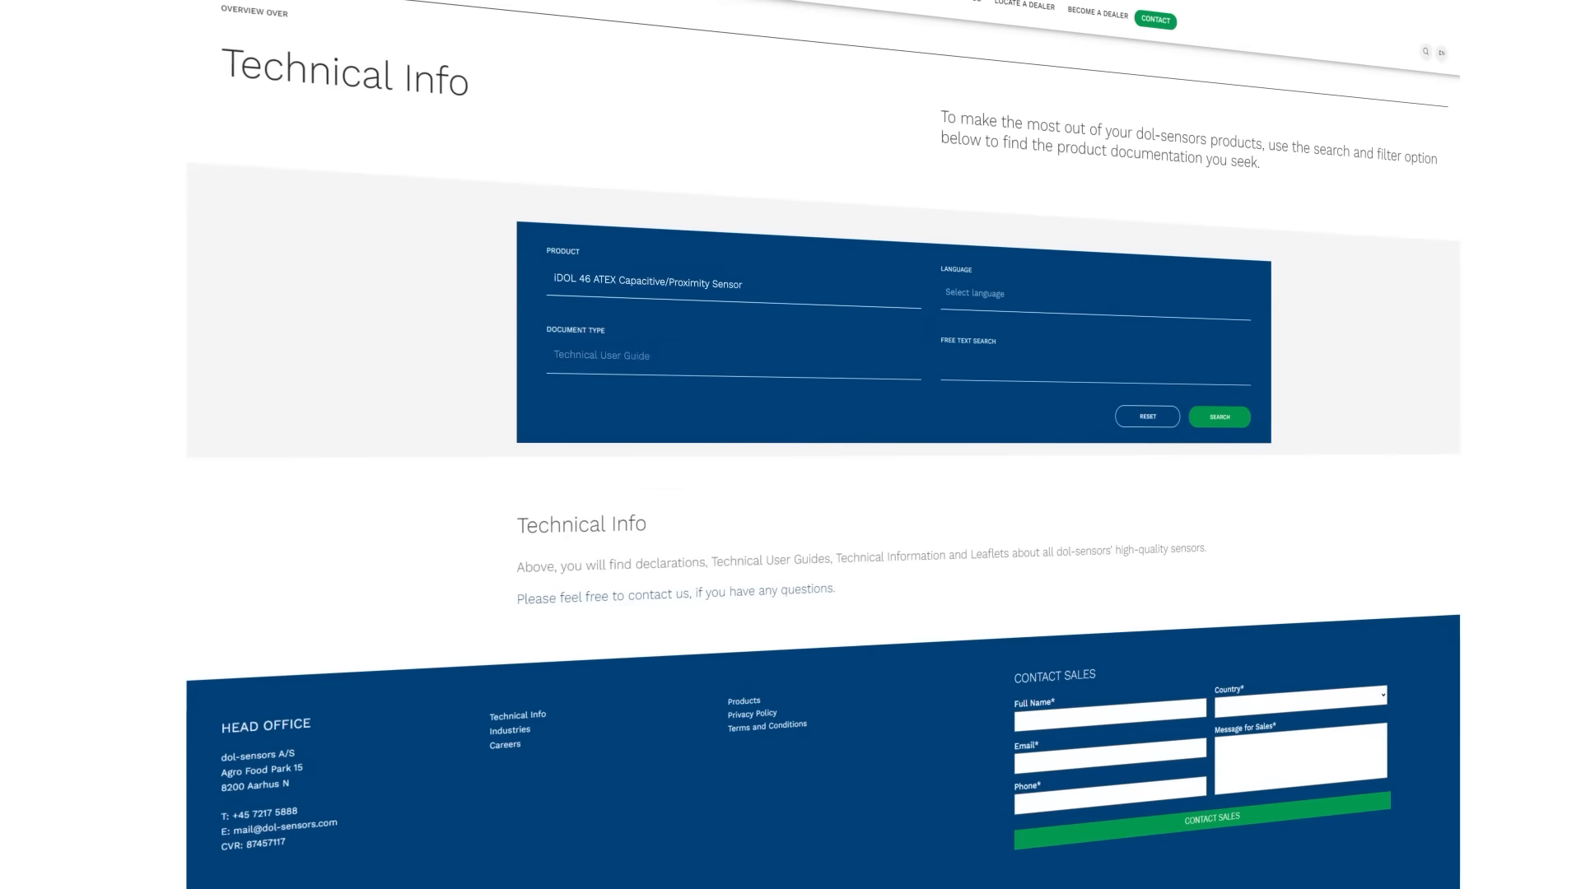